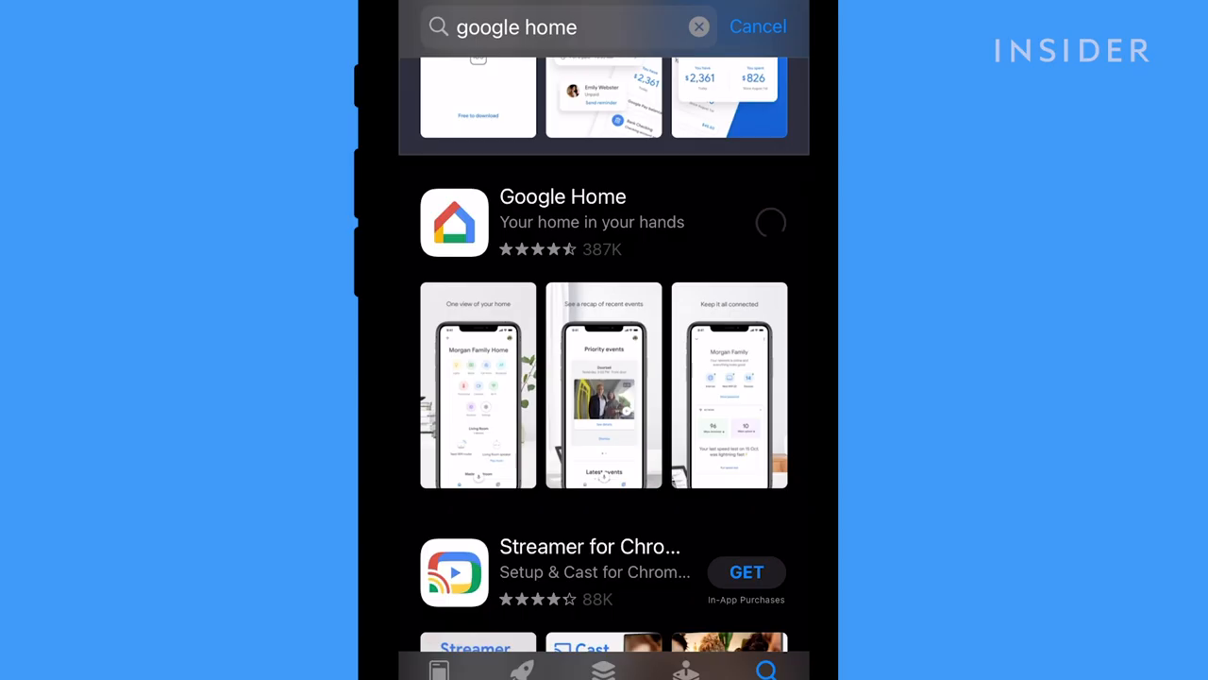
Download the Google Home app and start its setup from the welcome screen.
click(770, 223)
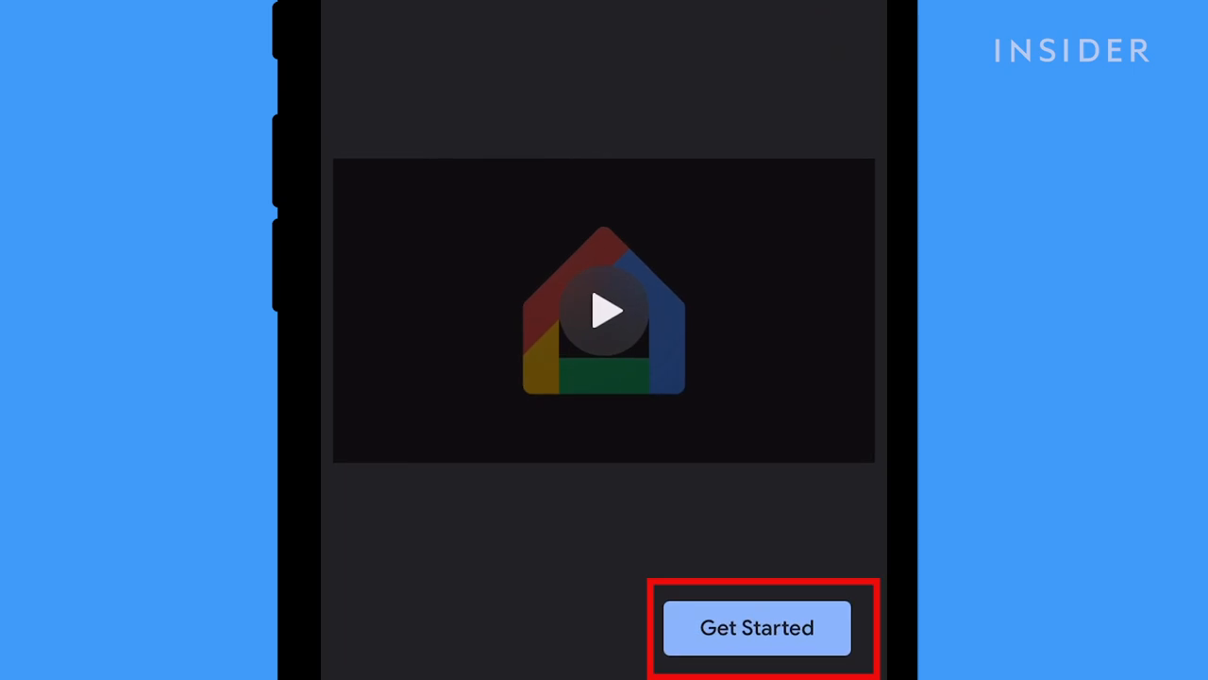
click(756, 629)
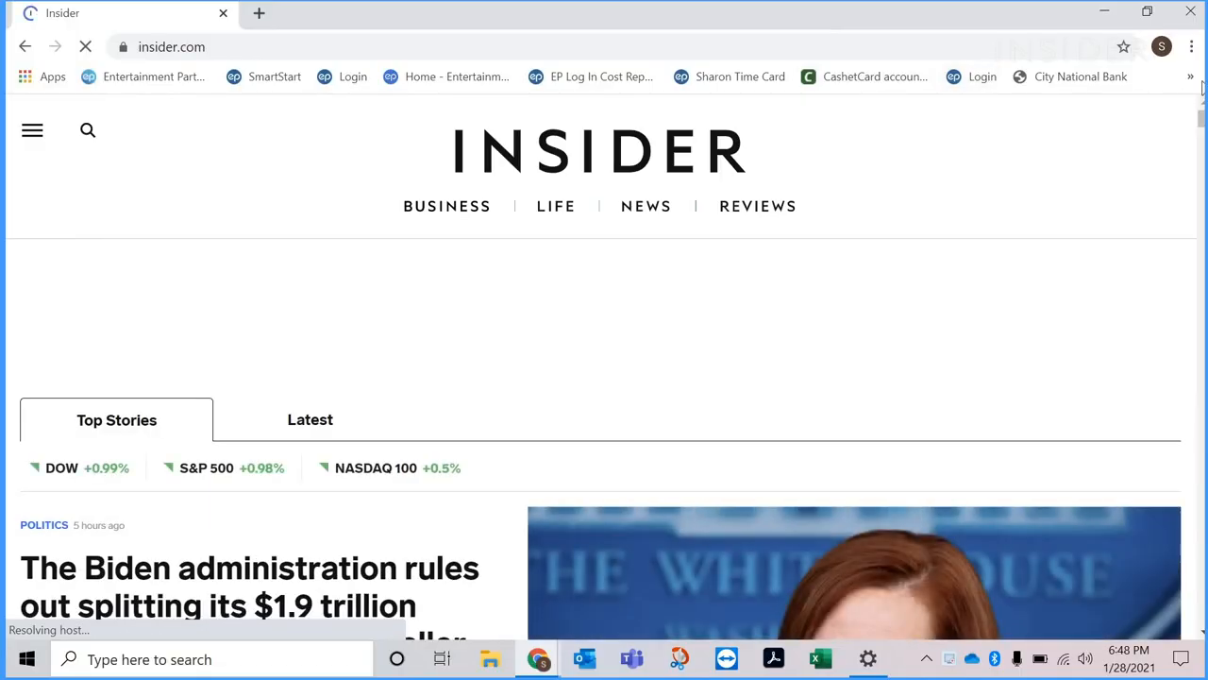
Cast the Insider browser tab to Basement TV from Chrome's Cast menu.
click(1191, 46)
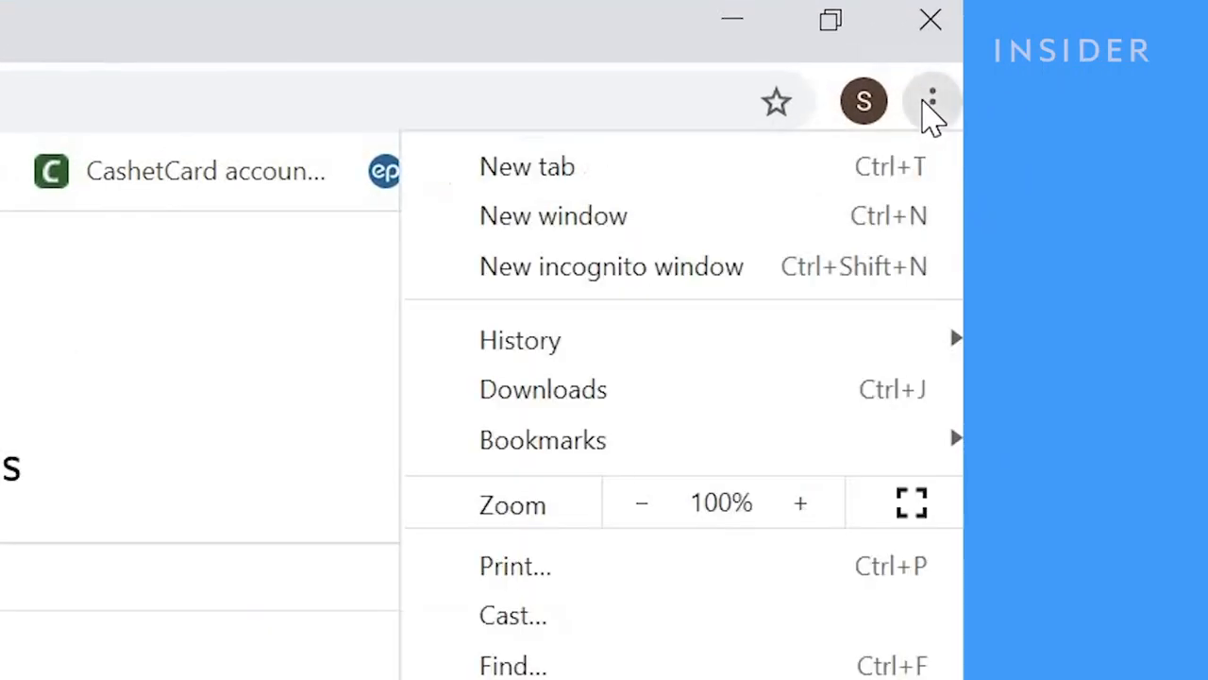
mouse_move(623, 637)
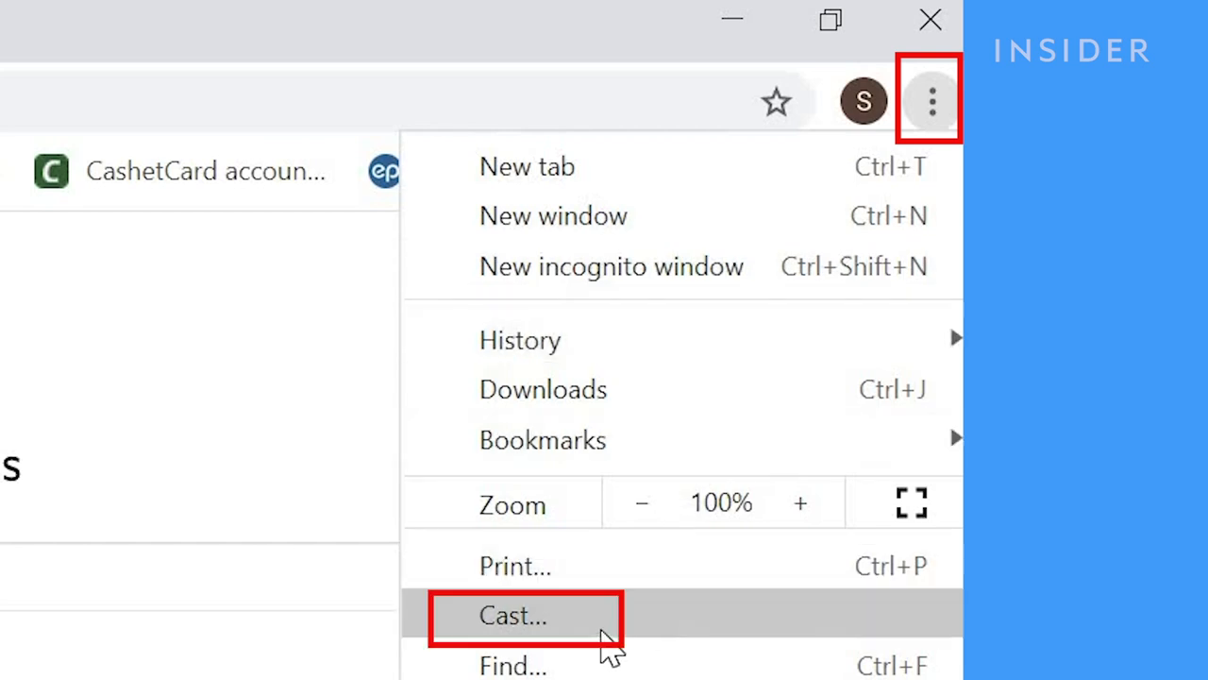
click(513, 616)
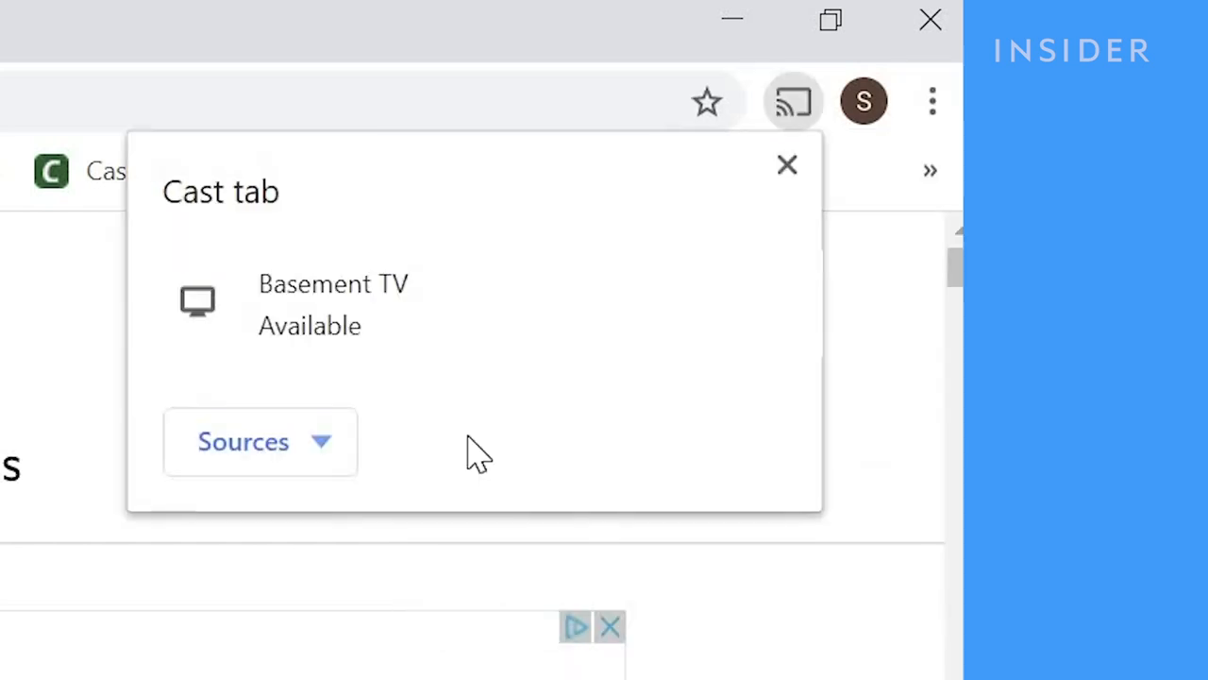
mouse_move(406, 331)
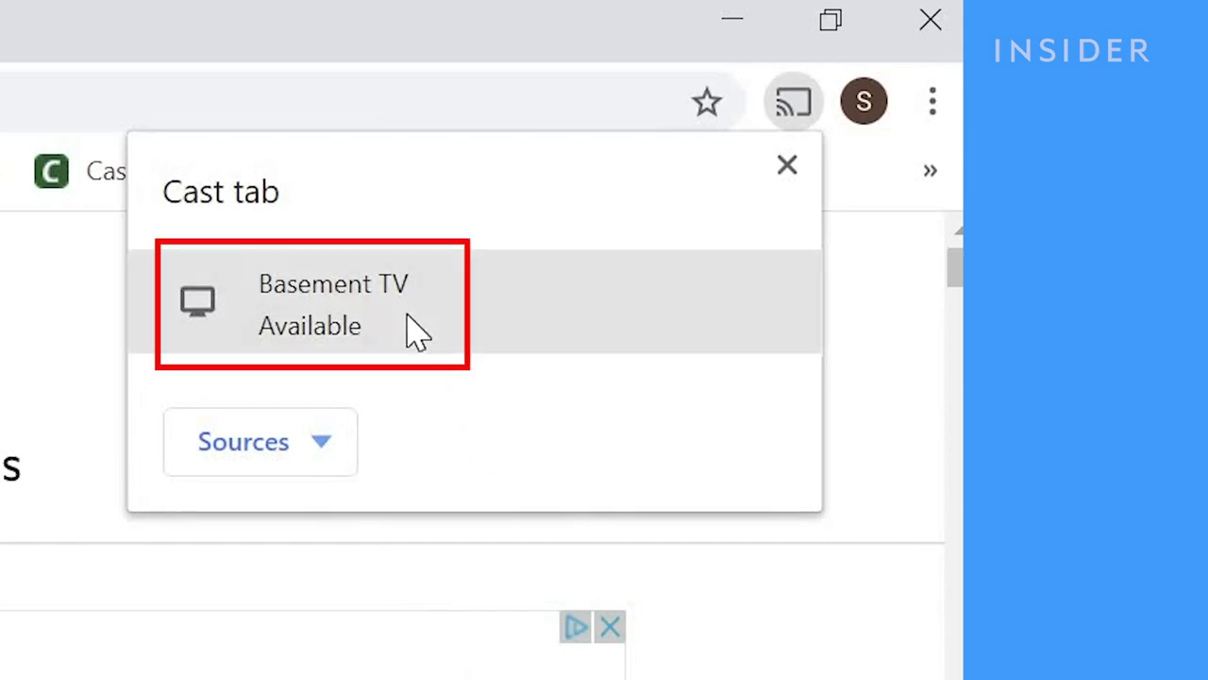
click(333, 302)
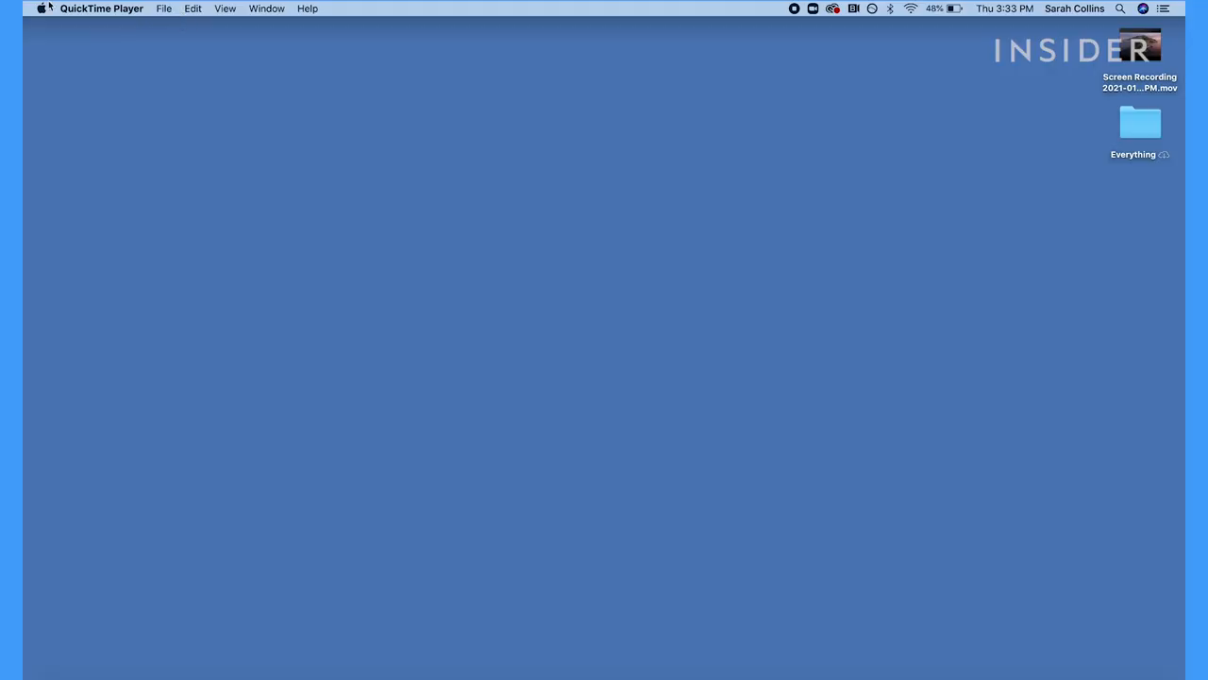
click(42, 10)
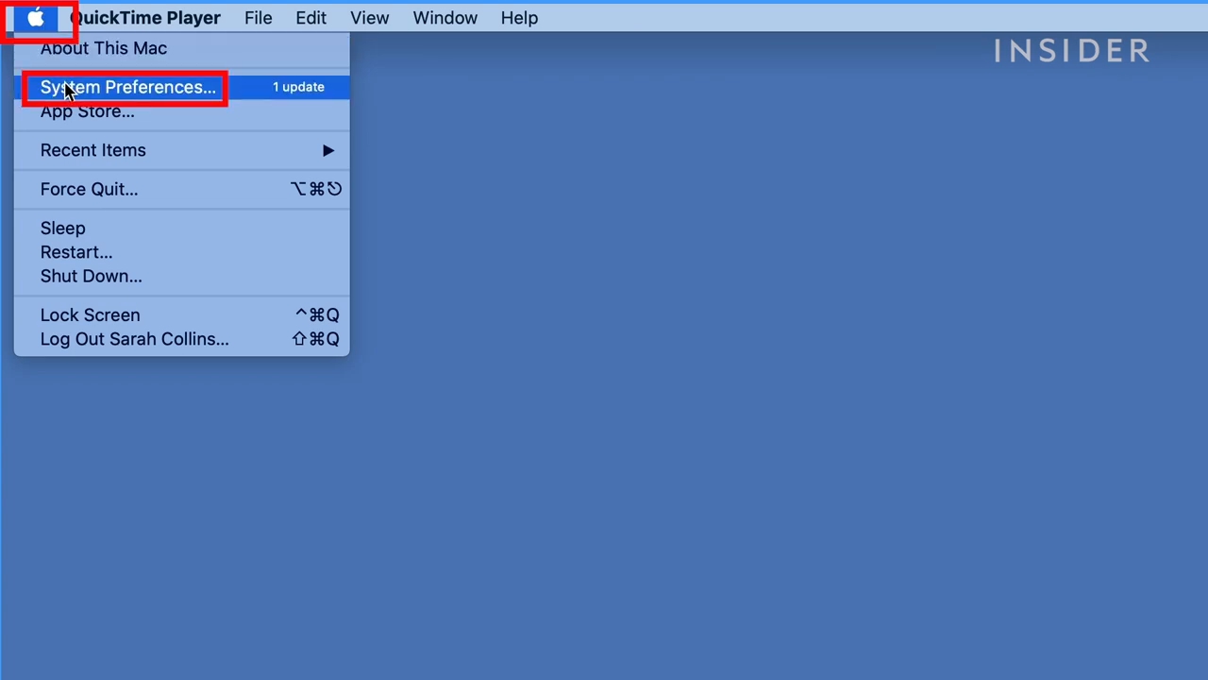
click(128, 87)
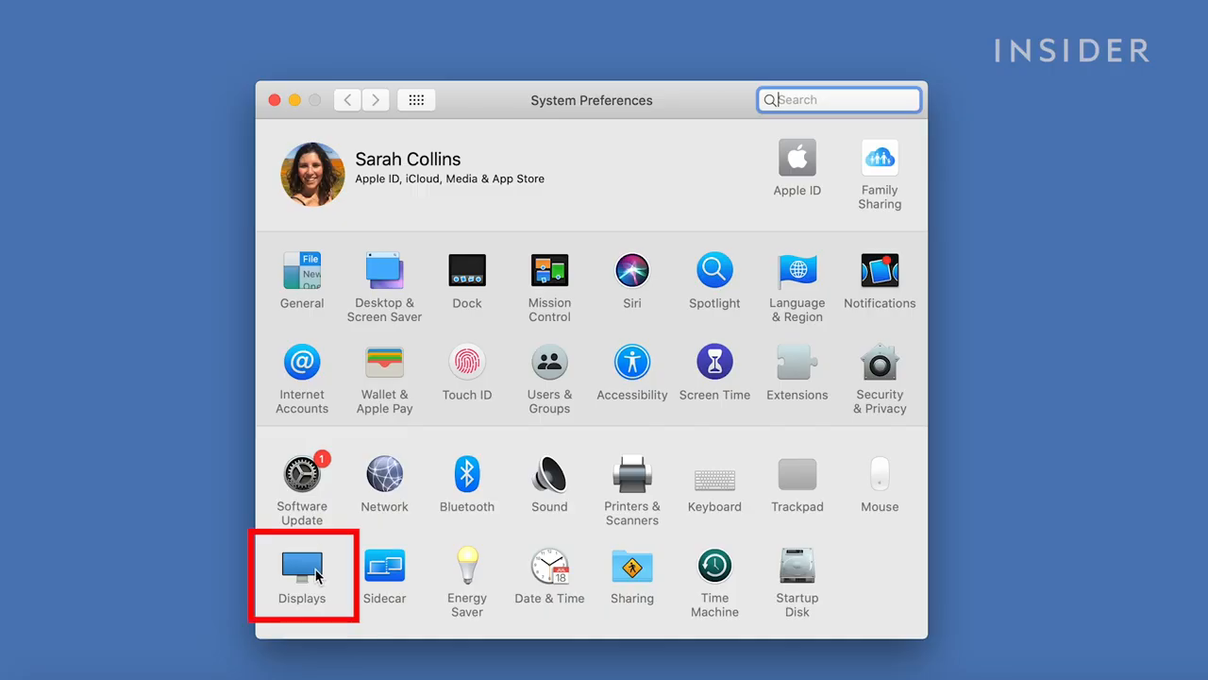
click(302, 565)
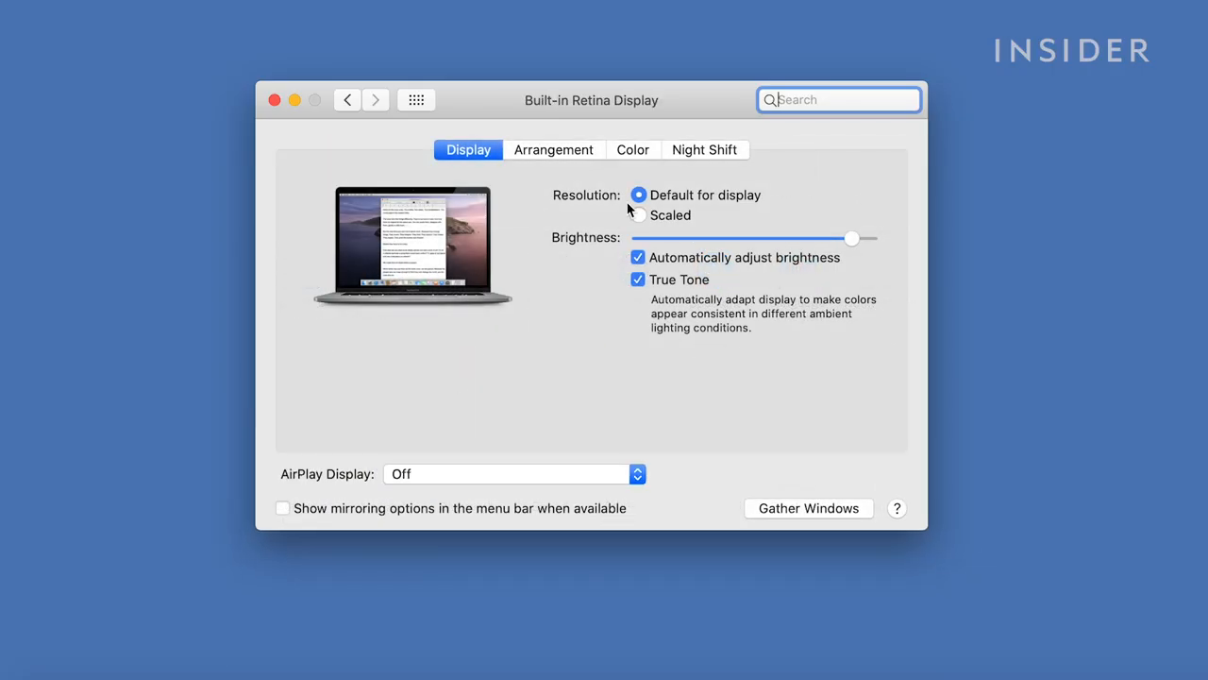
click(646, 195)
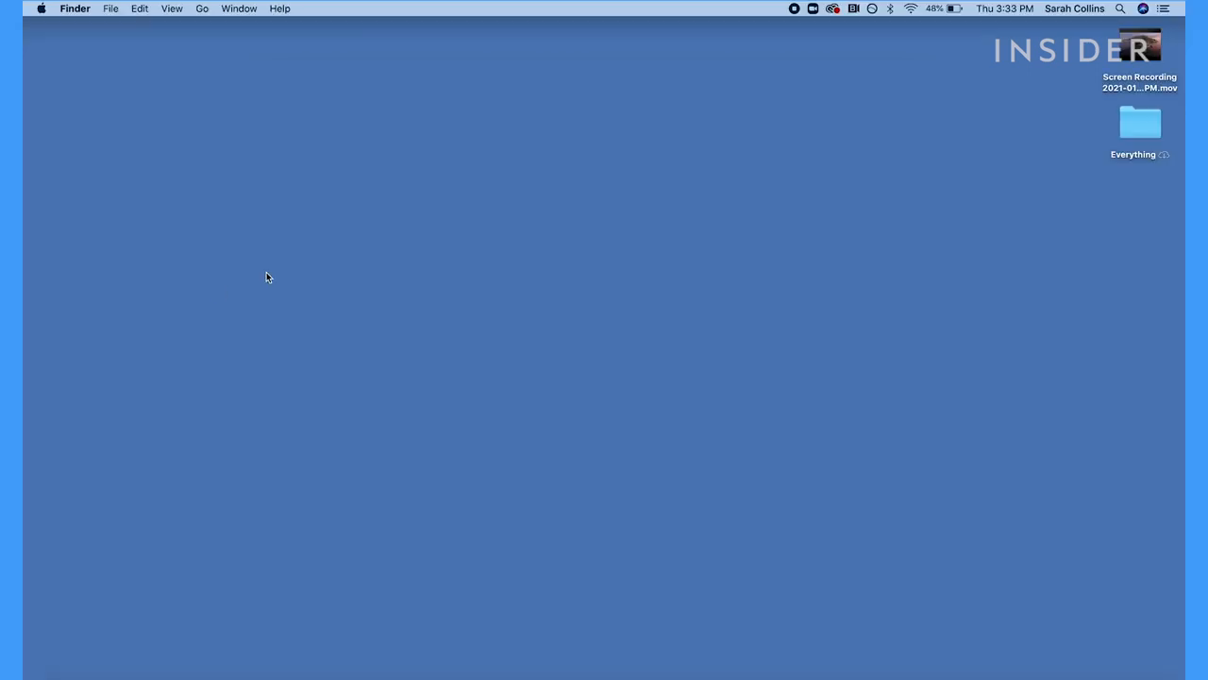
Open the Sound pane of System Preferences via the Apple menu.
click(43, 11)
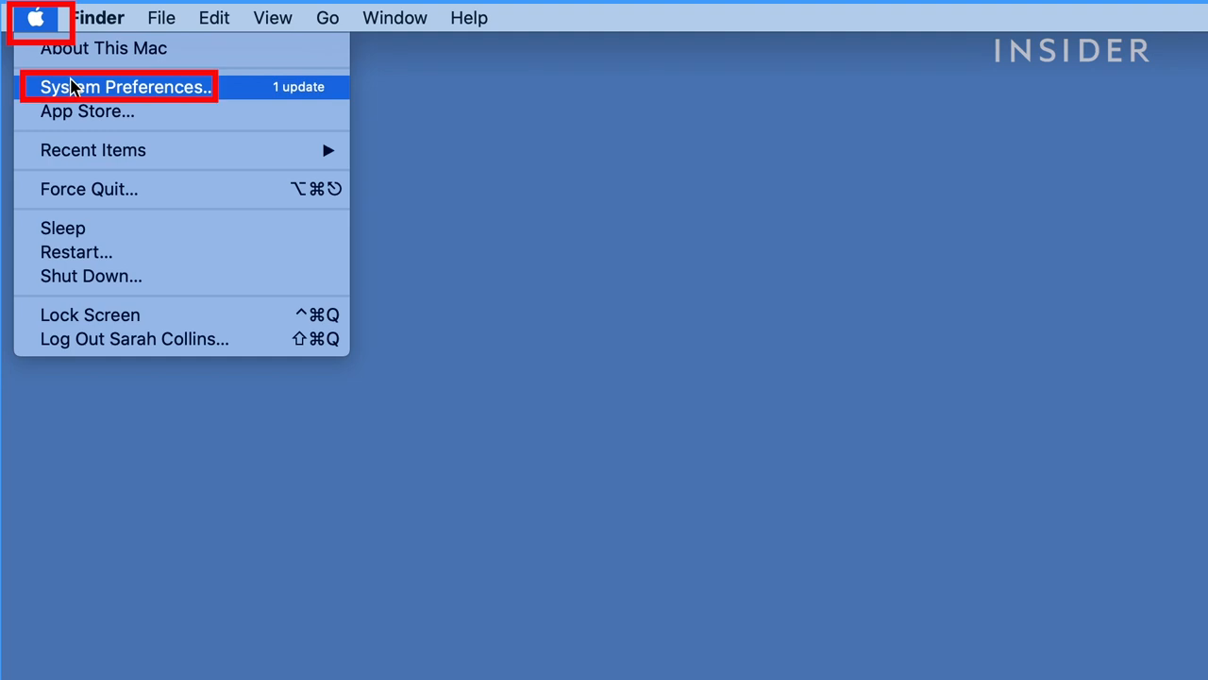
click(123, 87)
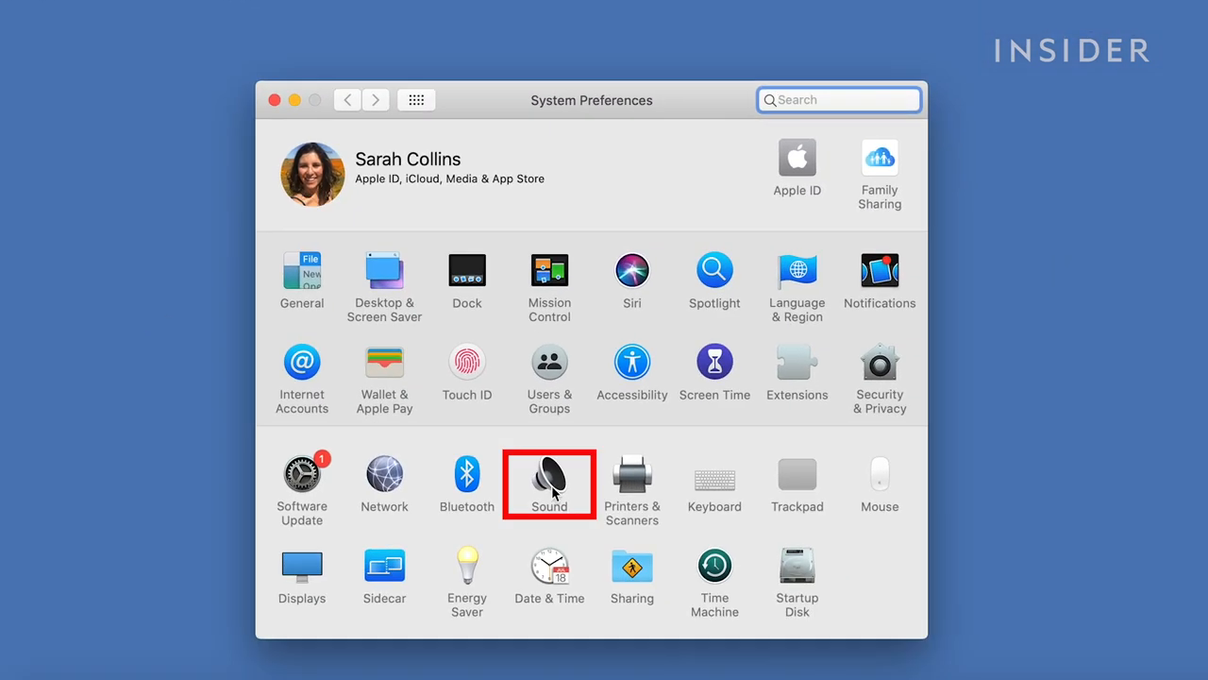
click(548, 480)
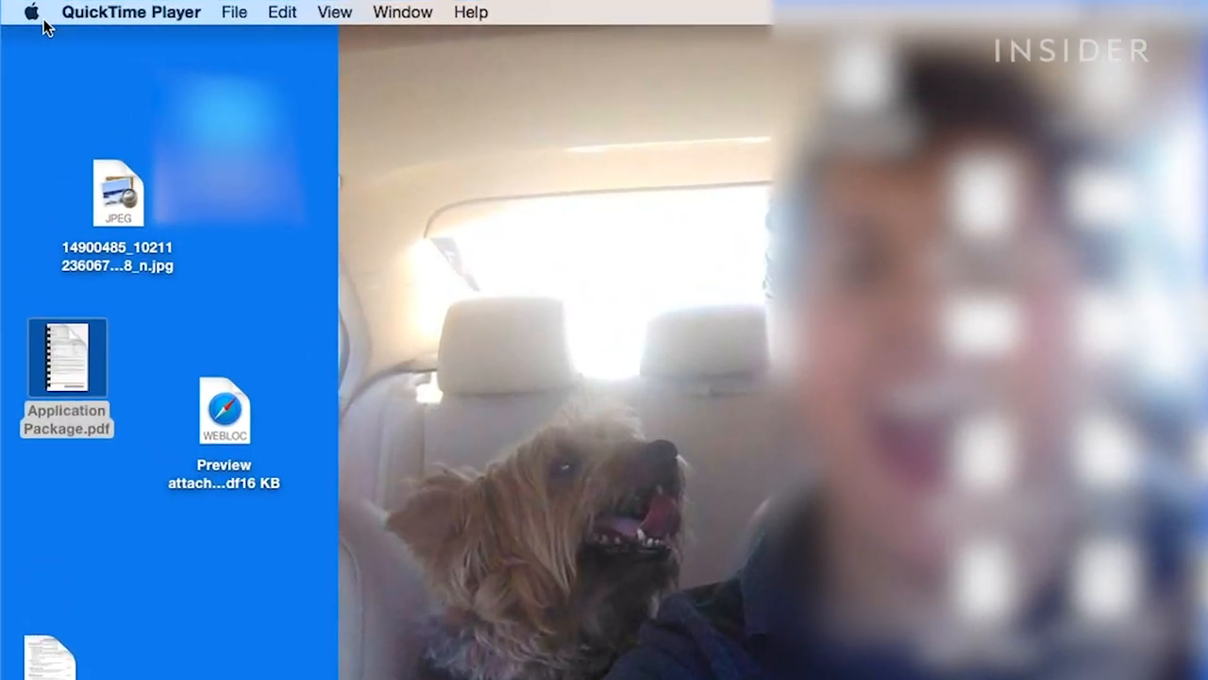
Open the Displays pane of System Preferences via the Apple menu.
click(33, 13)
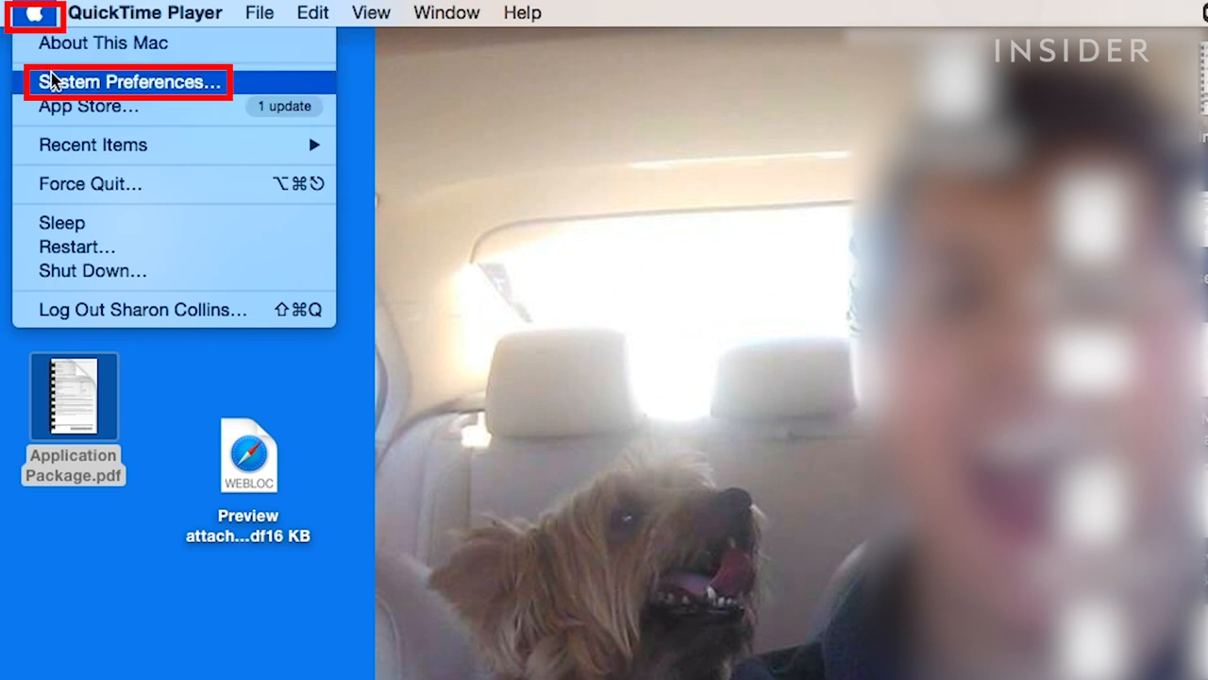
click(123, 82)
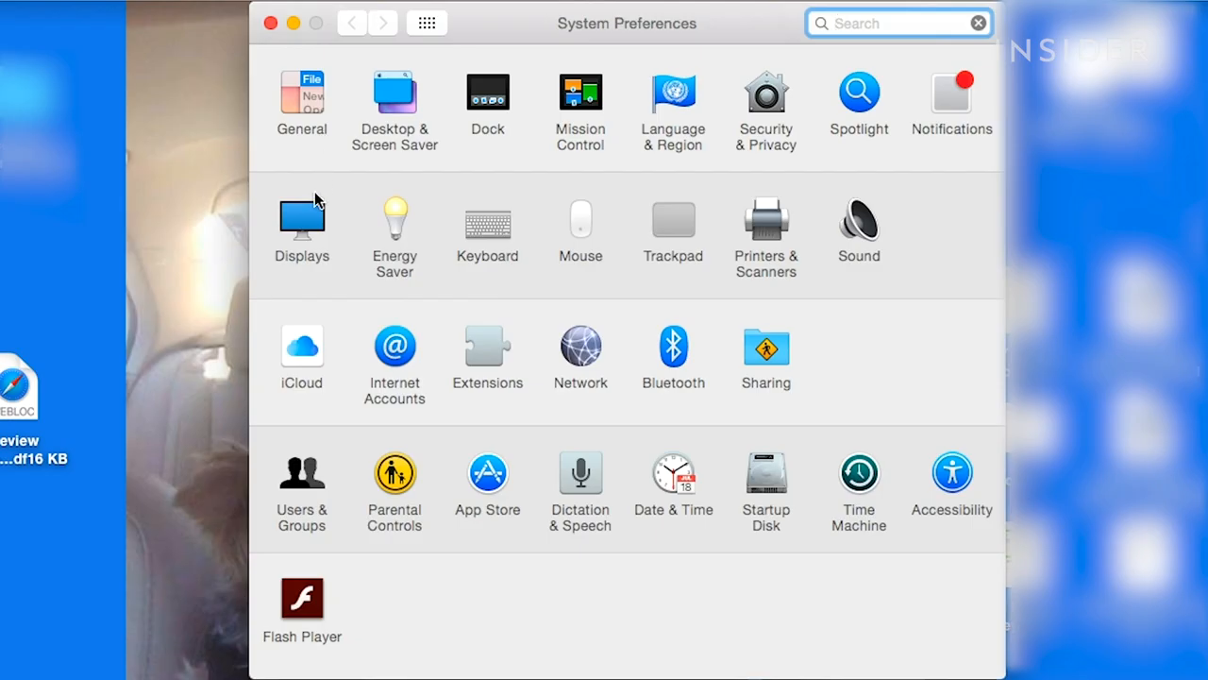
click(302, 224)
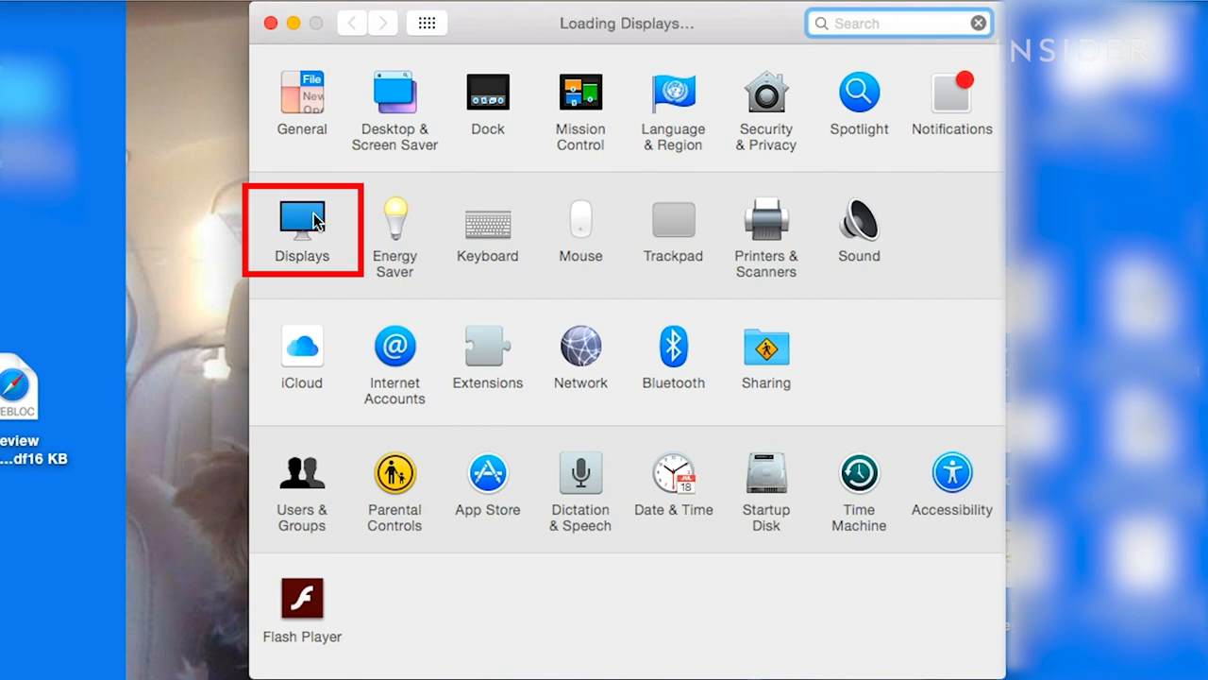